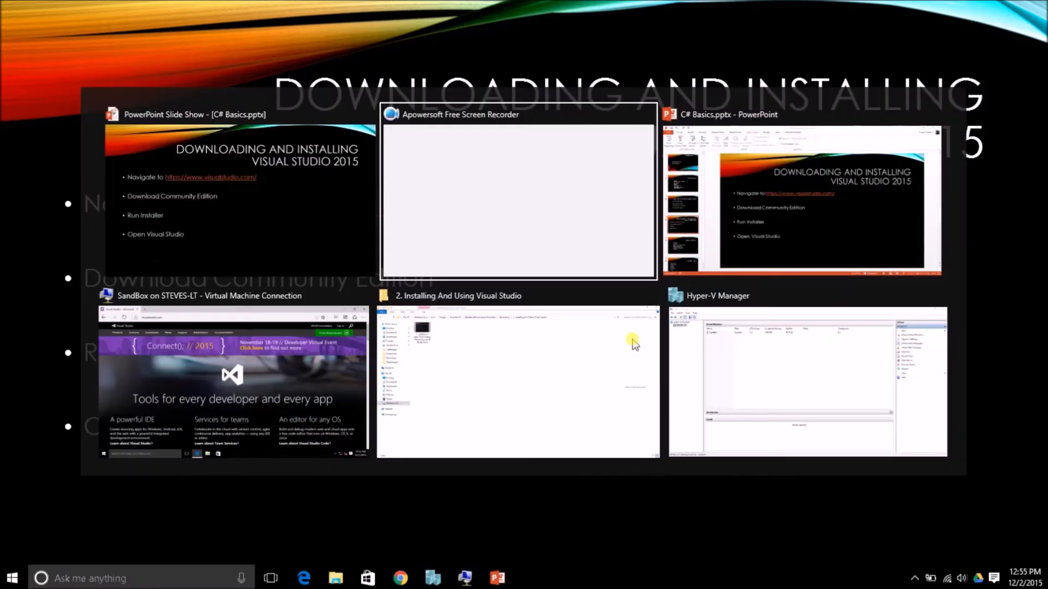
Step: Bring up the visualstudio.com page in Edge and scroll to the Download Community 2015 button
left_click(231, 381)
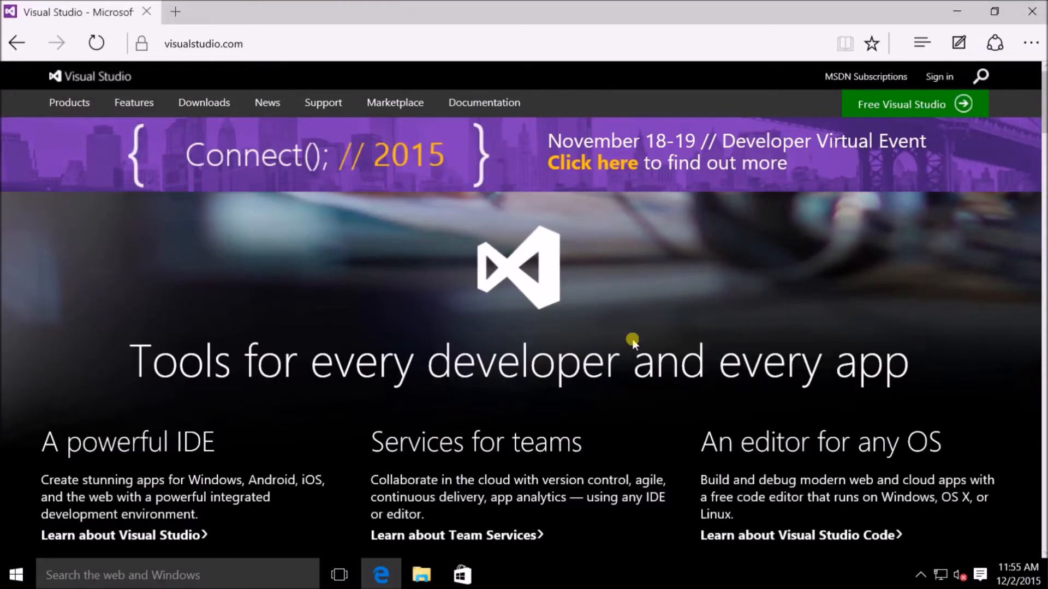
mouse_move(334, 37)
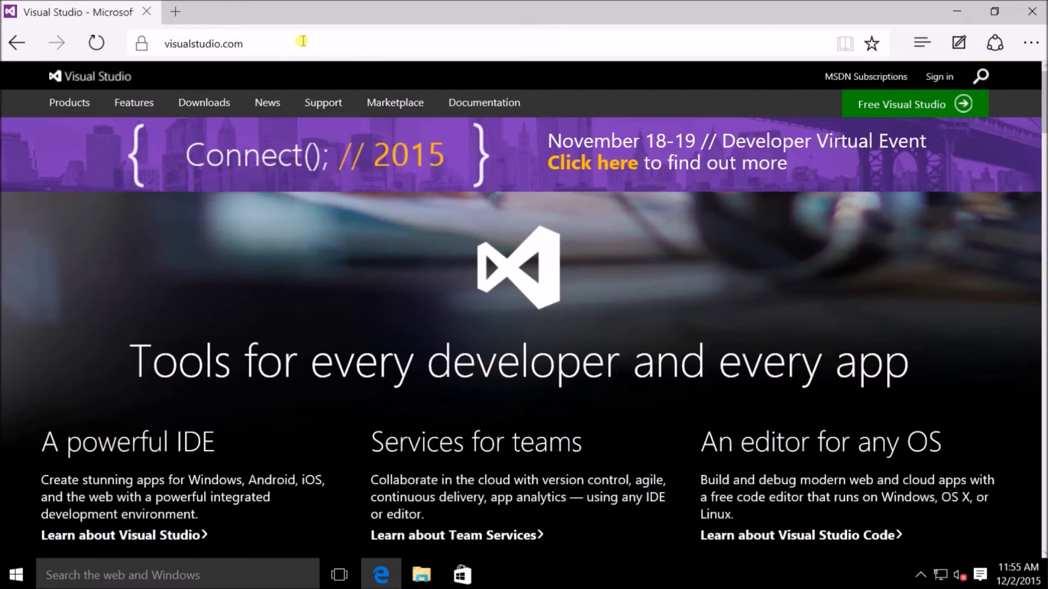
scroll("down", 3)
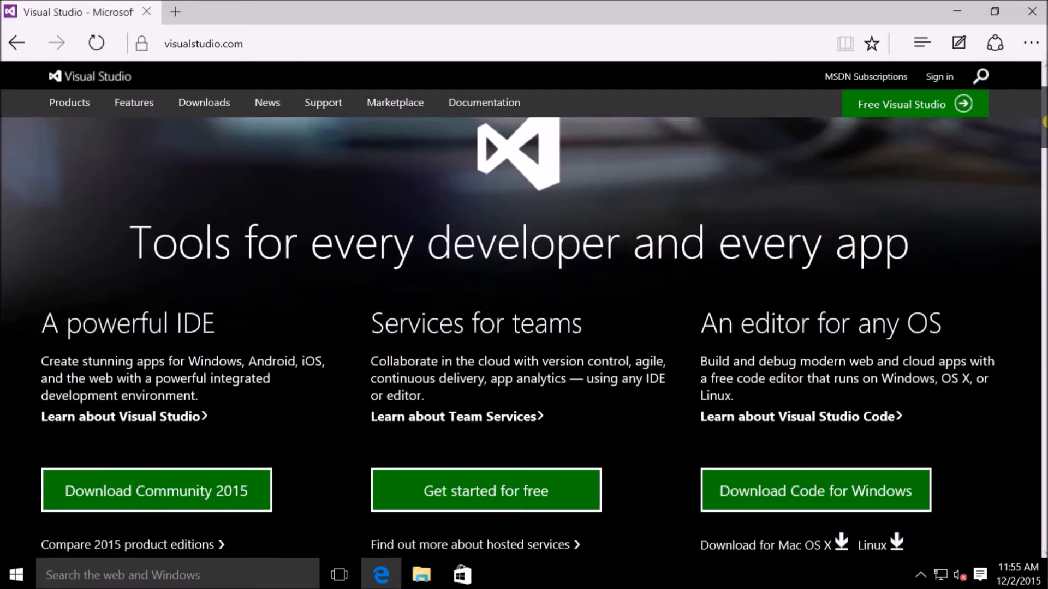
scroll("down", 3)
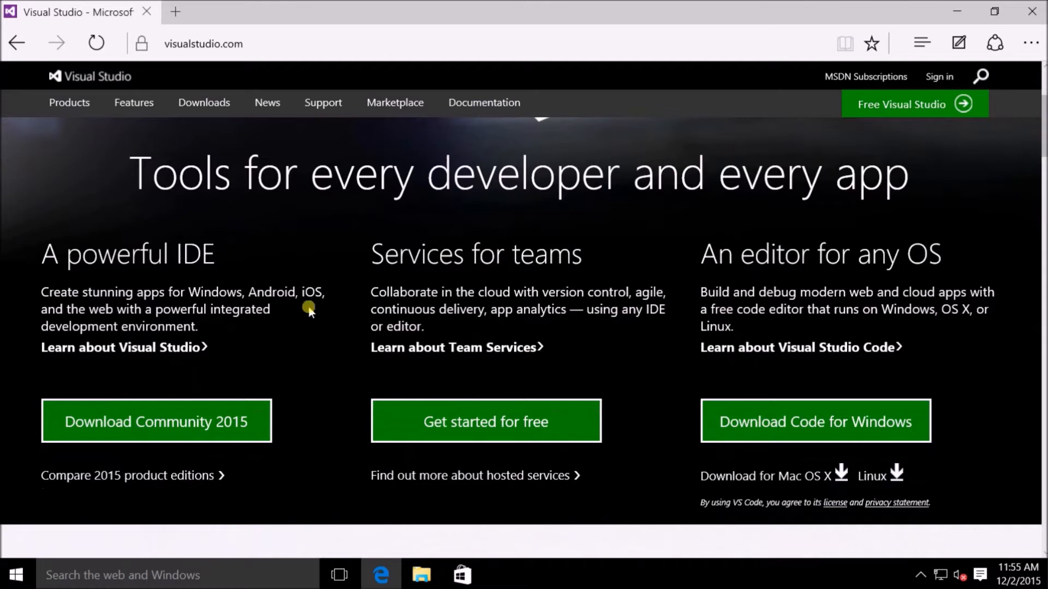
mouse_move(156, 421)
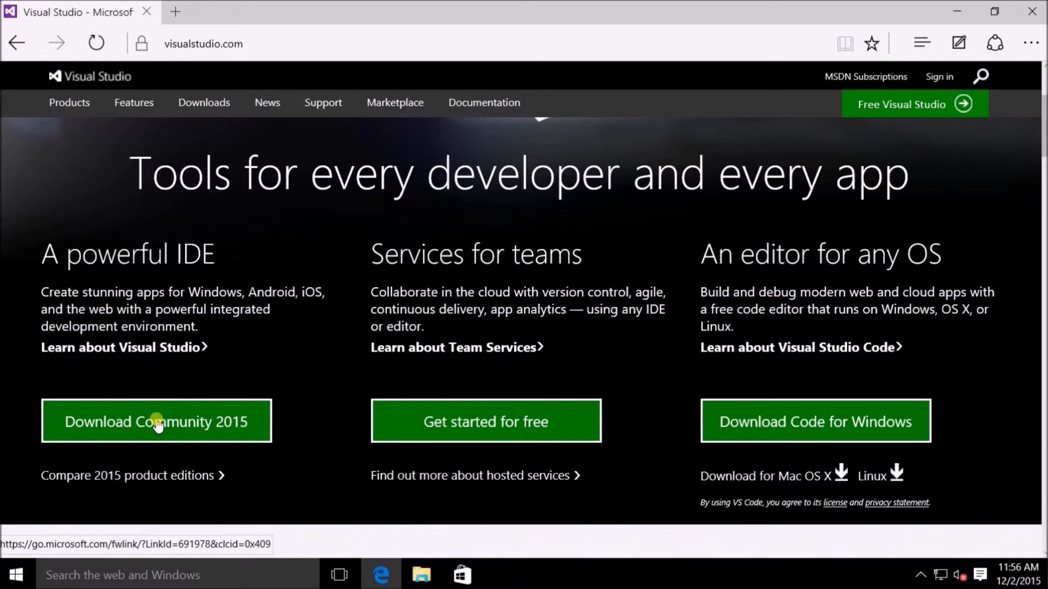
Step: Start the free Community 2015 download so the thank-you page loads
left_click(156, 421)
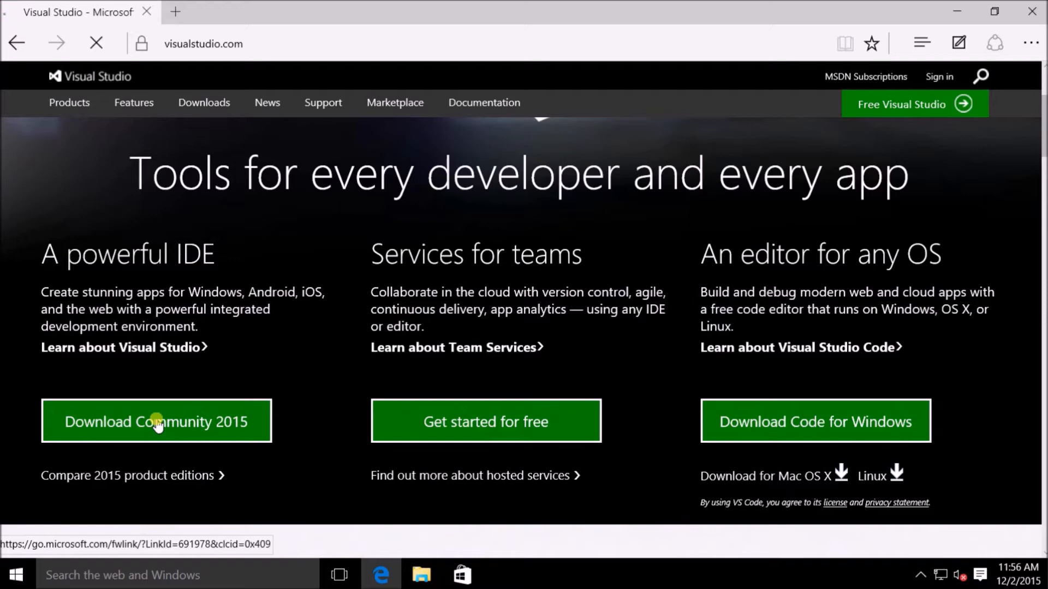
left_click(156, 422)
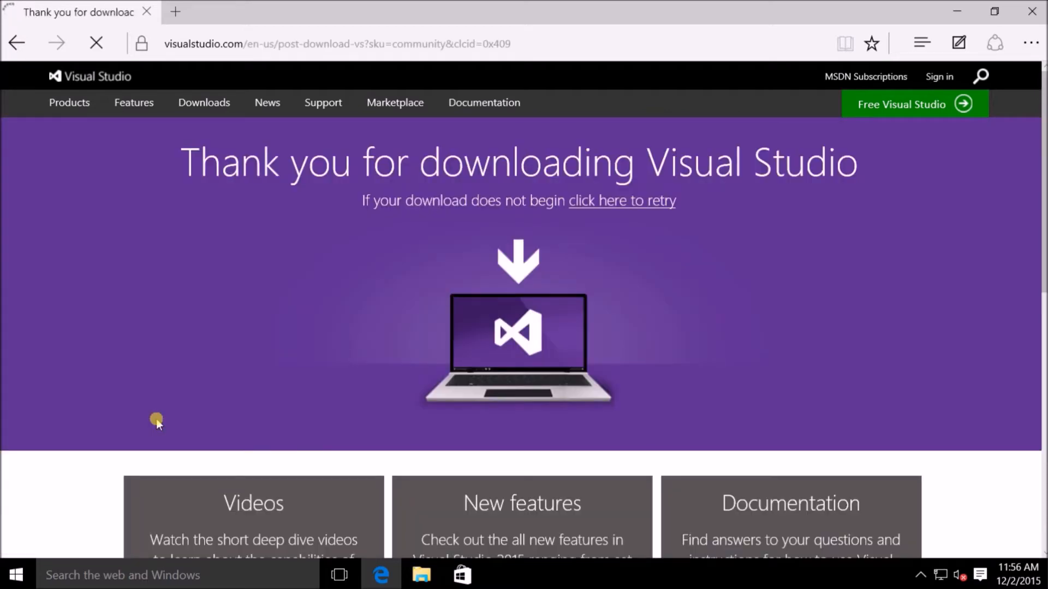
mouse_move(633, 234)
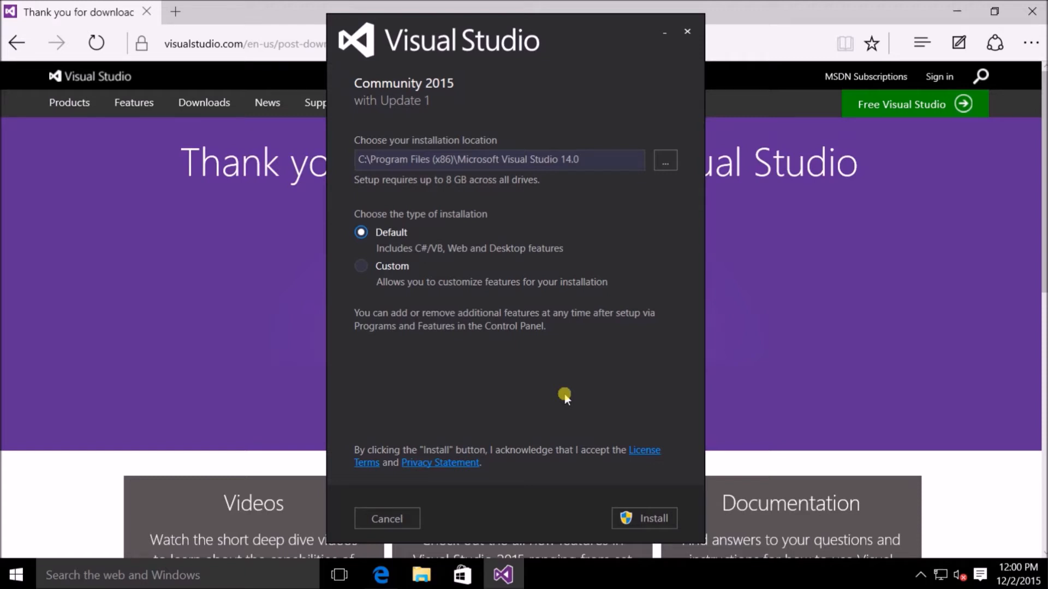
mouse_move(415, 233)
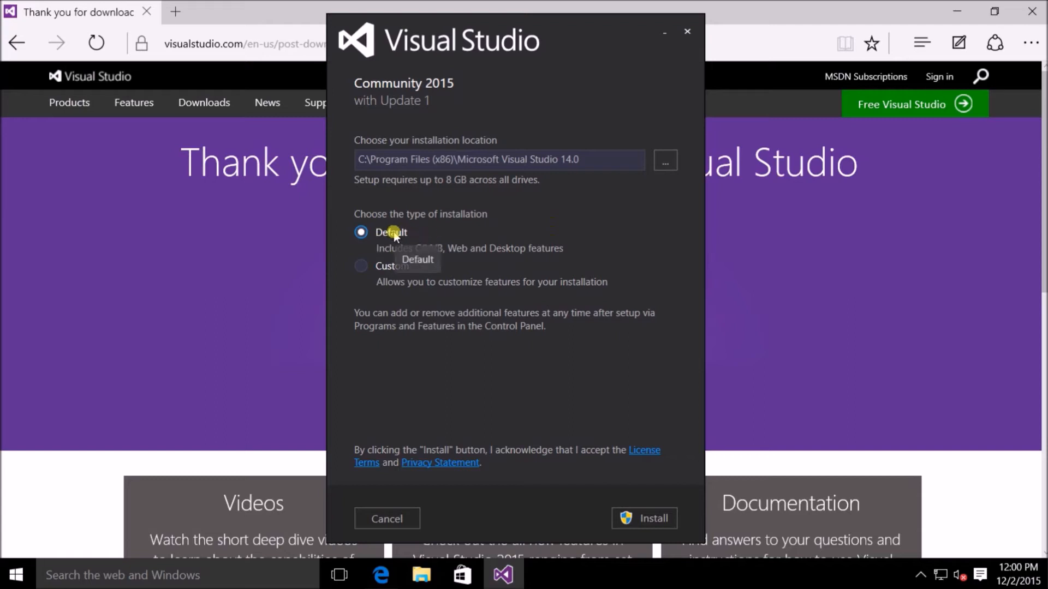
mouse_move(504, 260)
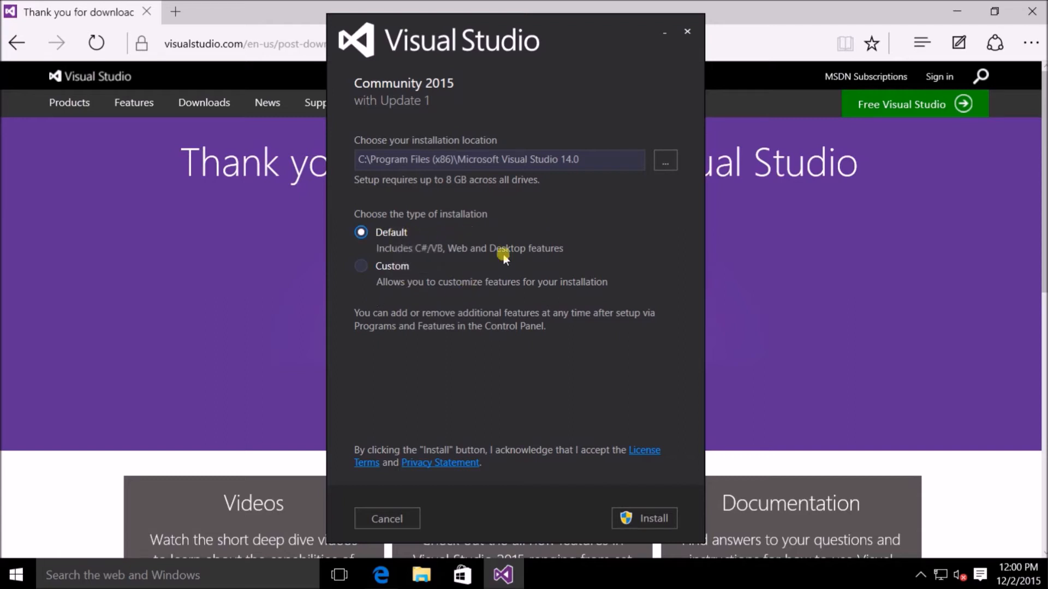
mouse_move(597, 215)
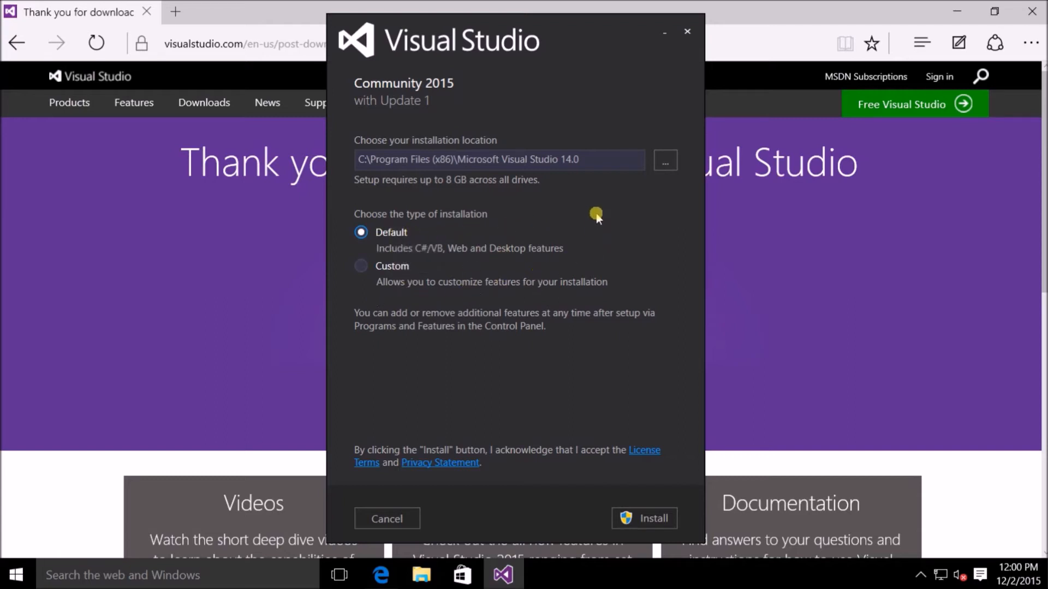
Step: Keep the default folder and Default install type and begin installing Community 2015 with Update 1
left_click(498, 159)
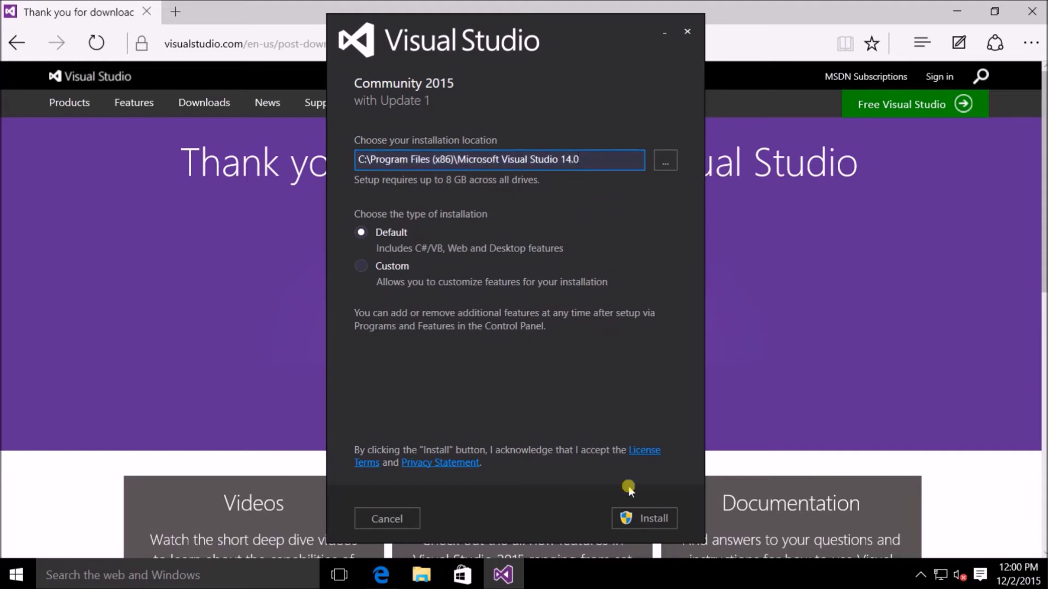
left_click(644, 518)
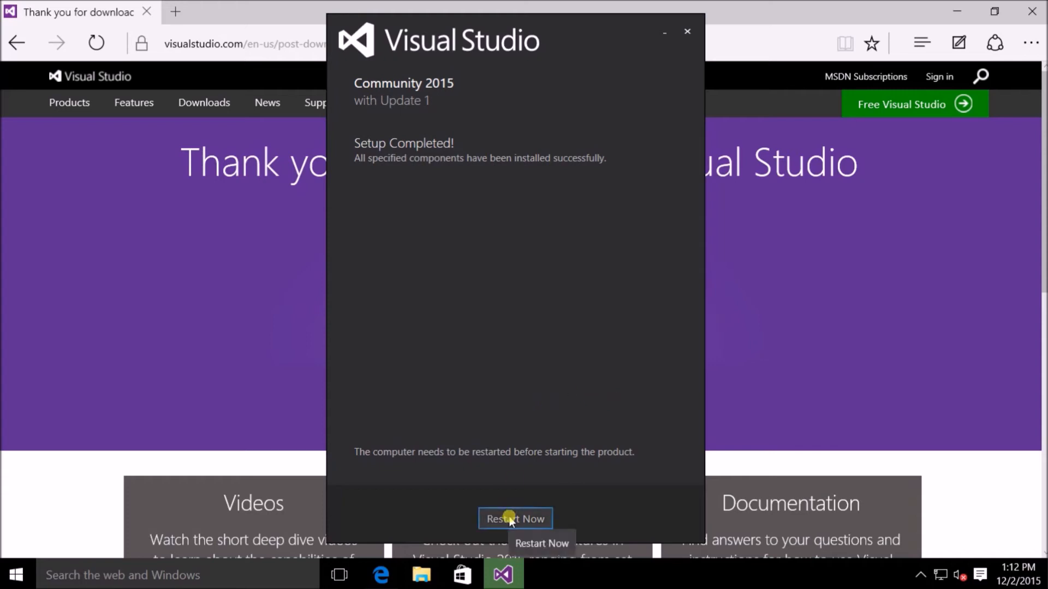
Step: Restart the computer from the Setup Completed screen to finish installation
left_click(514, 519)
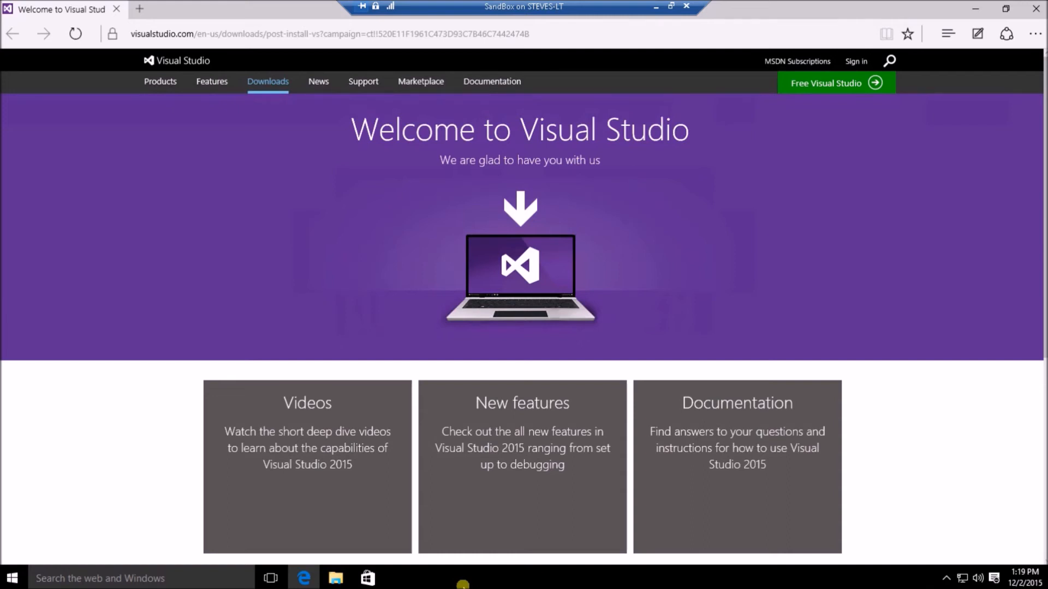
mouse_move(153, 476)
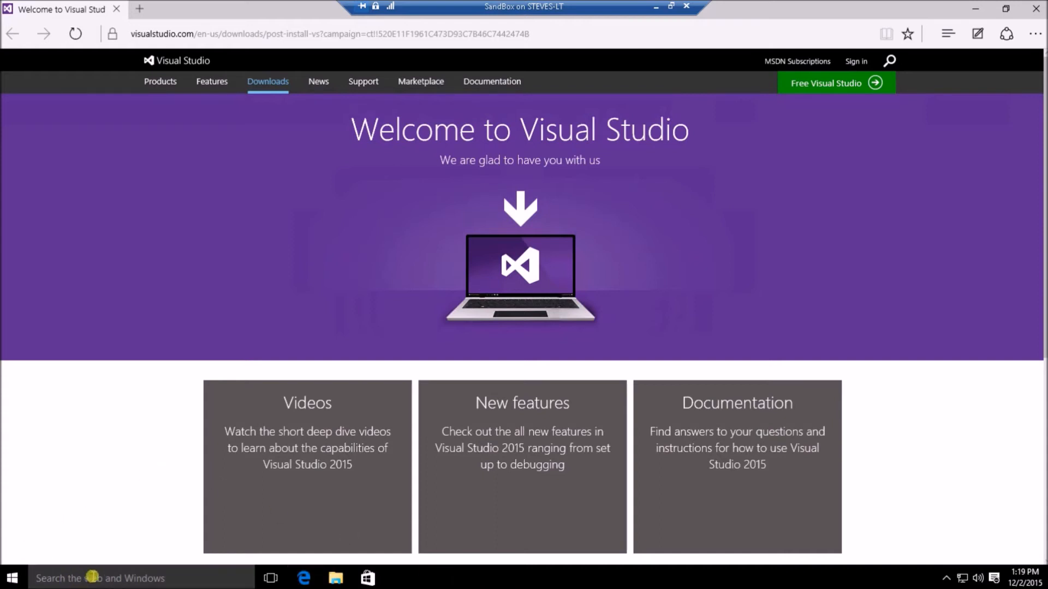
Step: Search Windows for 'visual studio' so the Visual Studio 2015 desktop app shows as best match
left_click(101, 578)
type("v")
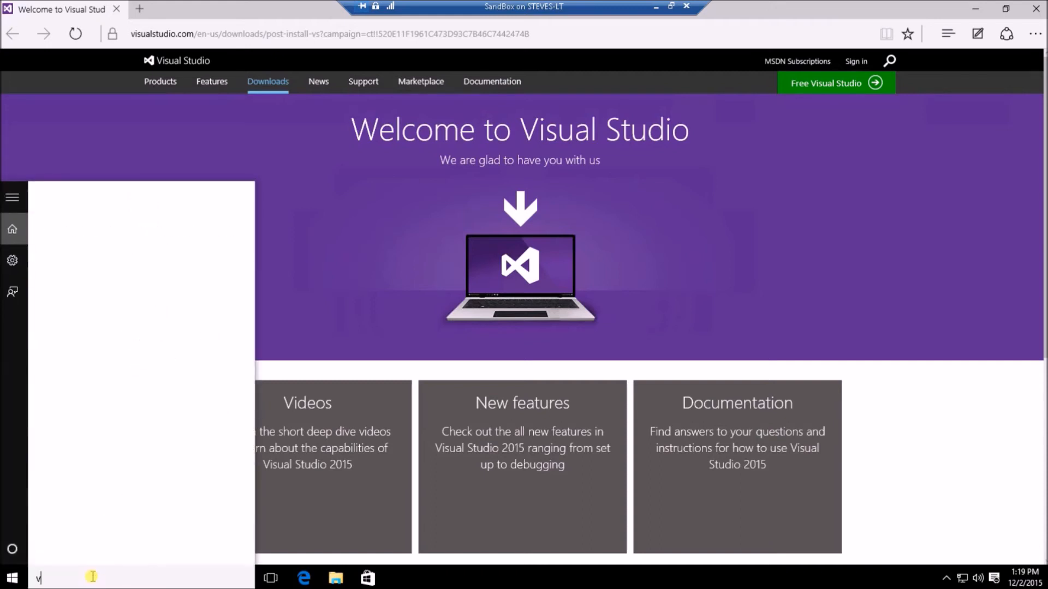
type("isual studio")
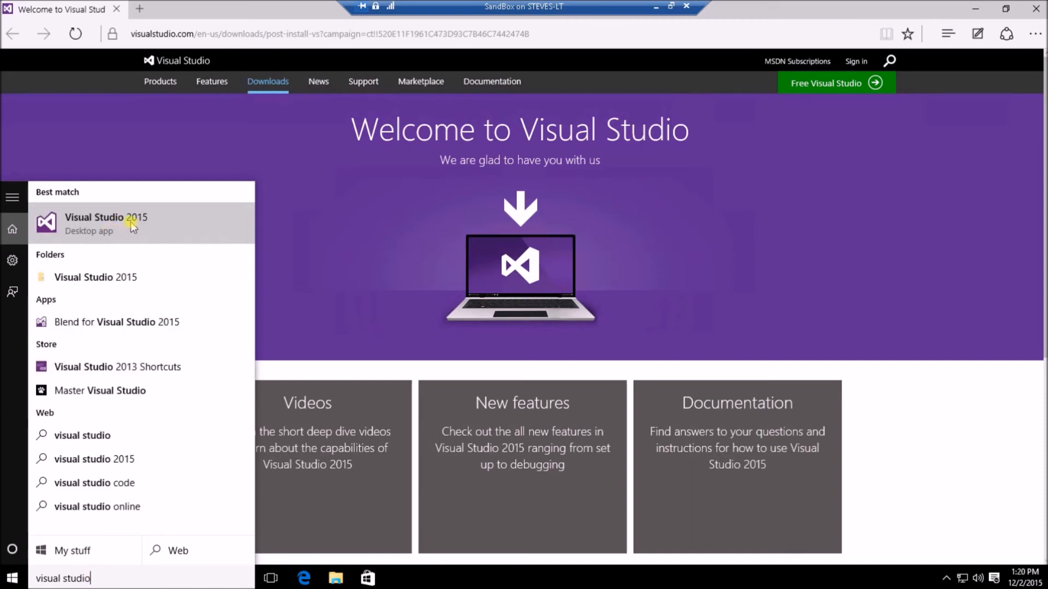
mouse_move(120, 226)
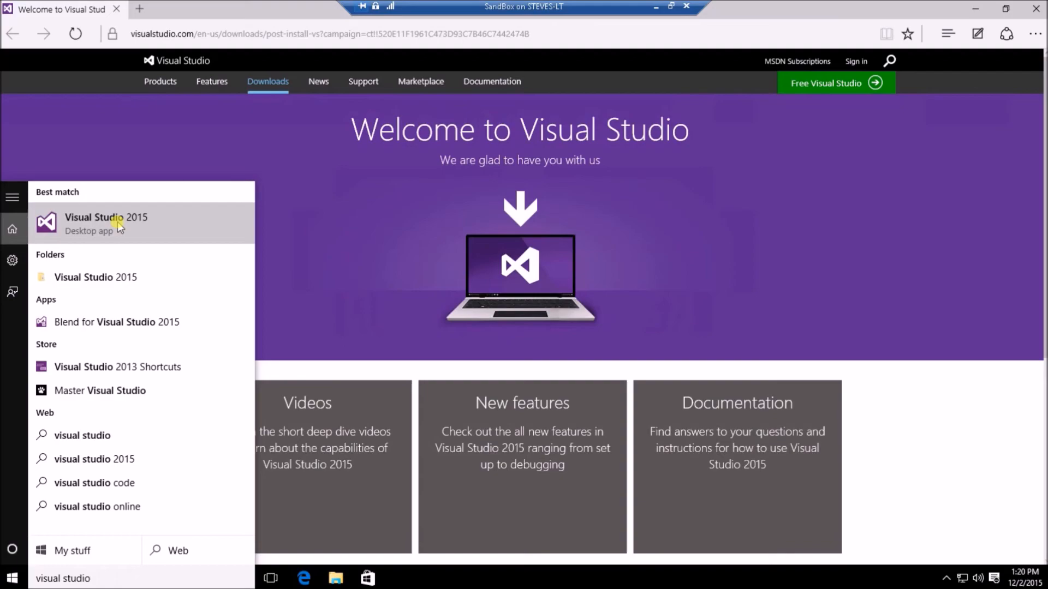
Step: Launch Visual Studio 2015 from the search result and sign in at the welcome prompt
left_click(106, 224)
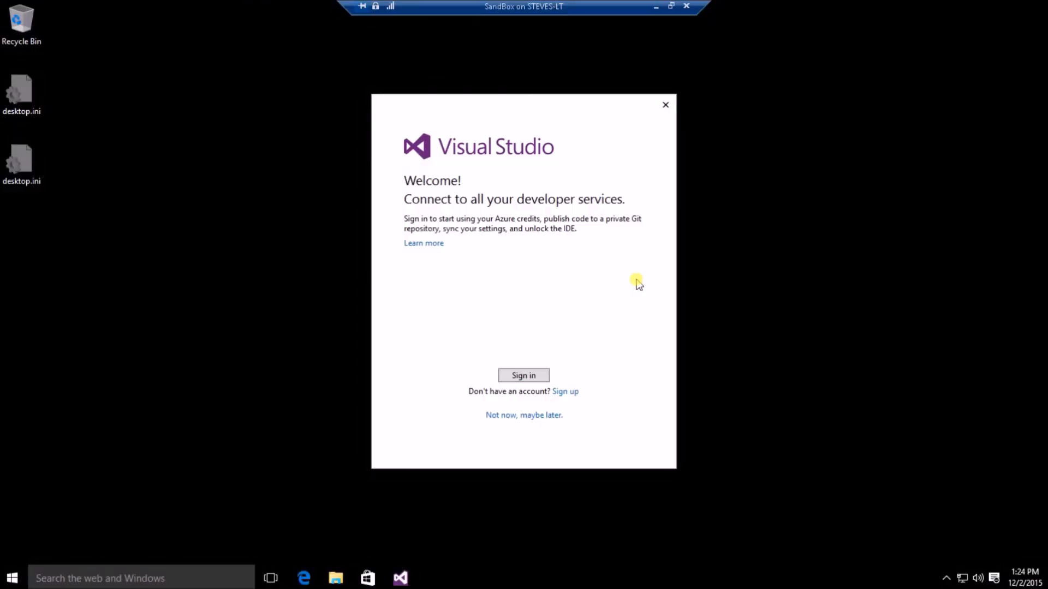
mouse_move(596, 299)
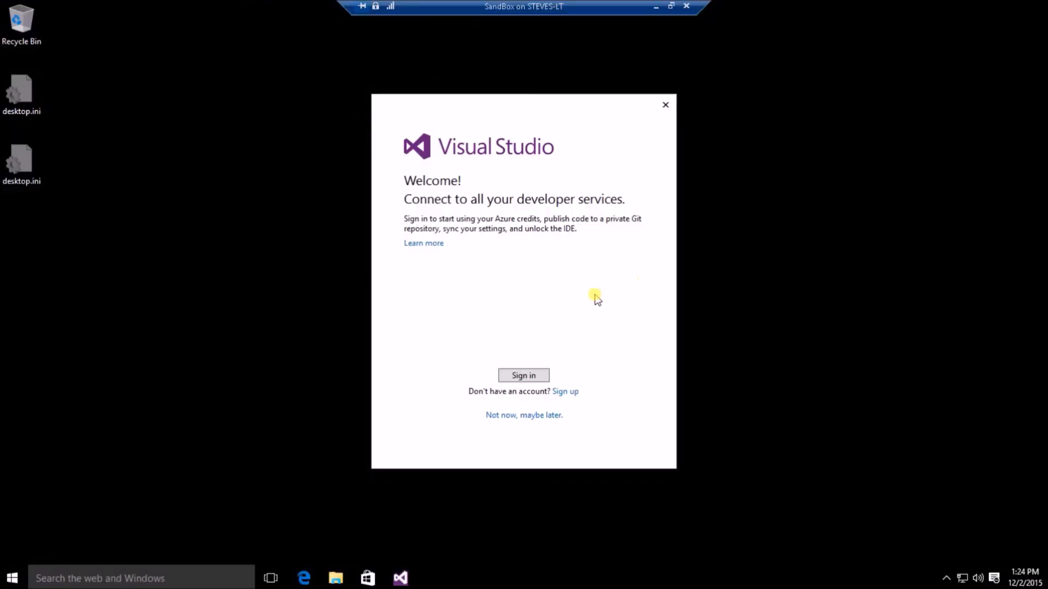
mouse_move(573, 306)
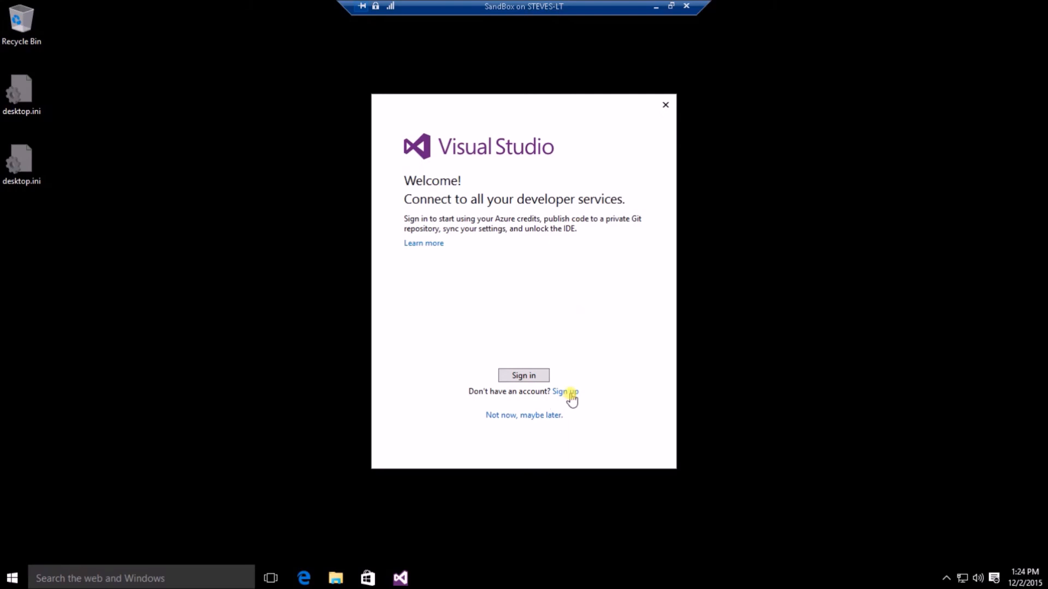
mouse_move(538, 419)
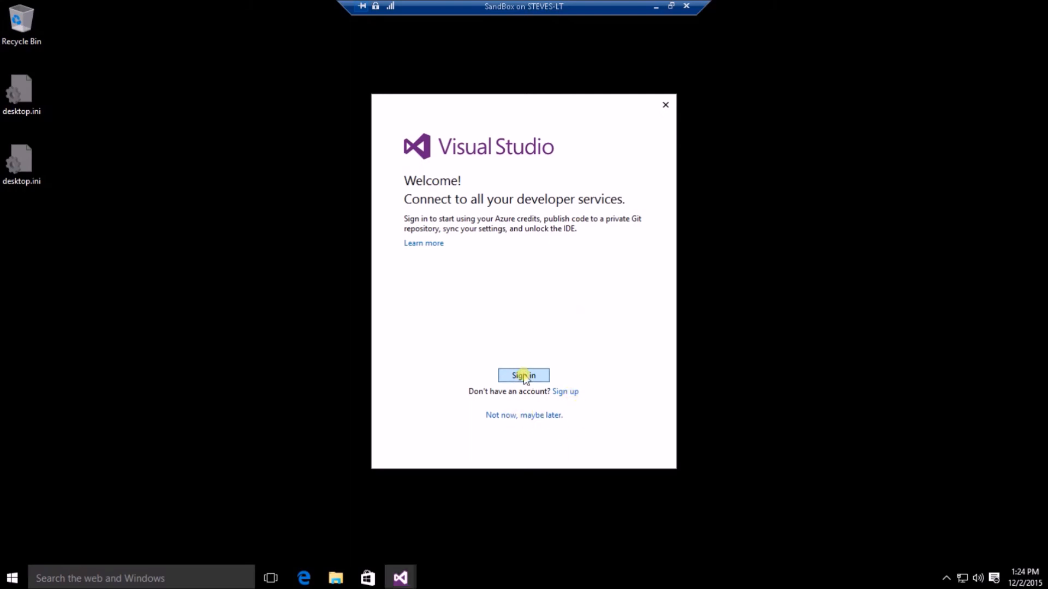
left_click(522, 375)
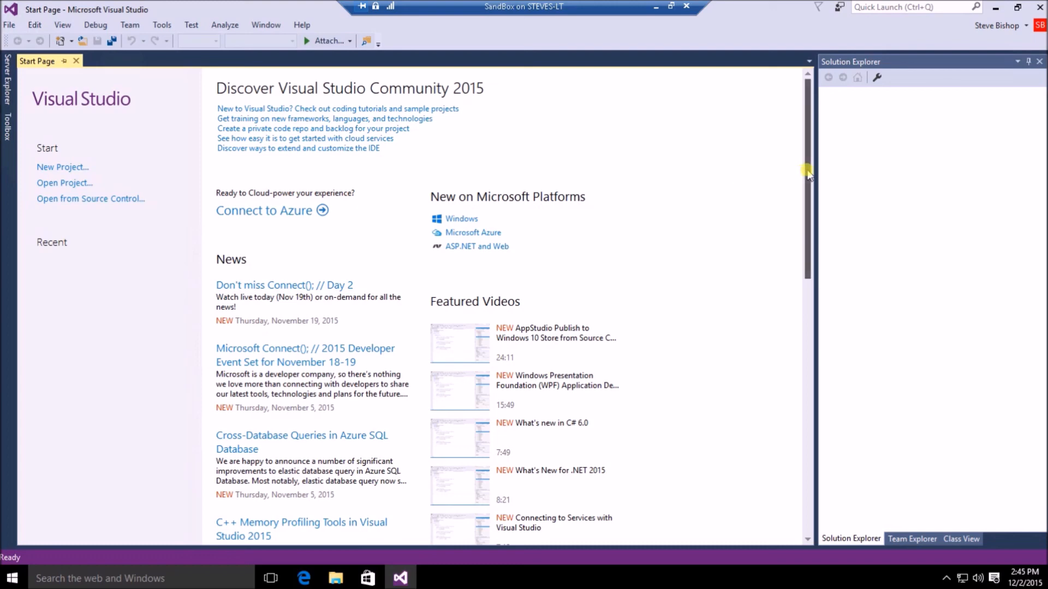
scroll("down", 3)
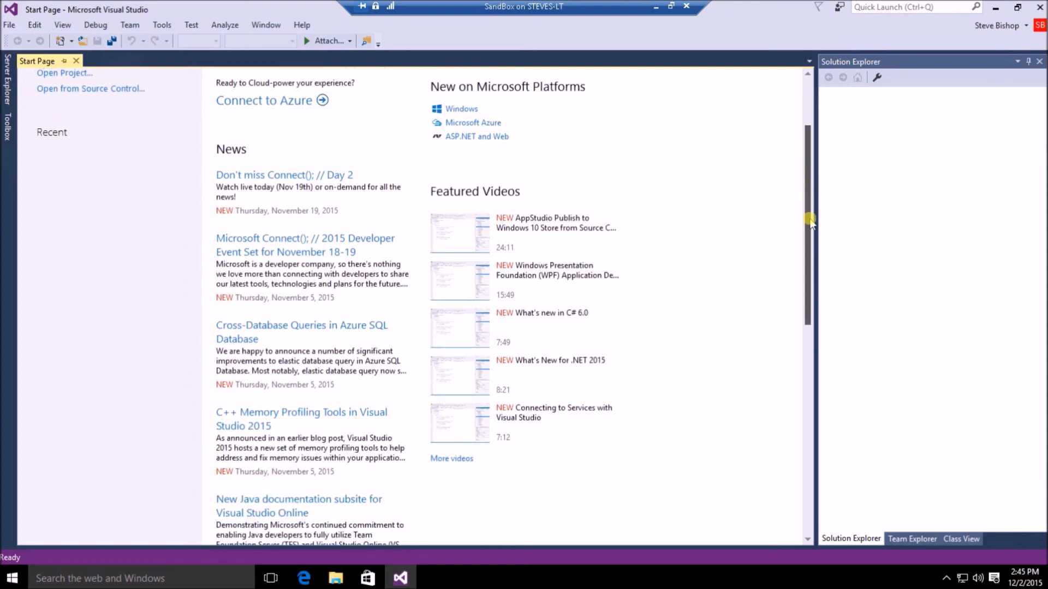
scroll("down", 3)
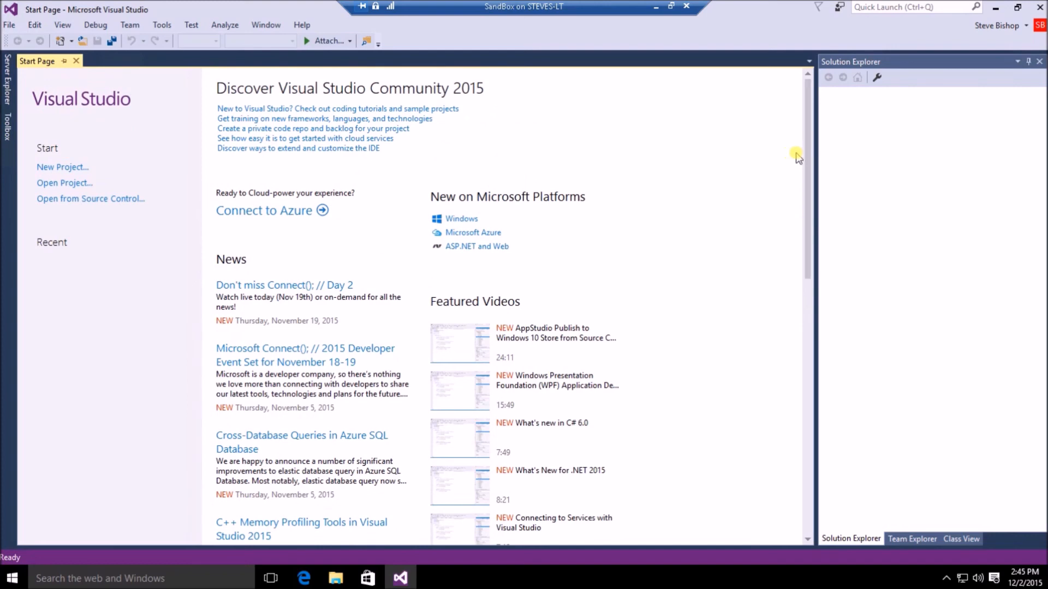
scroll("down", 3)
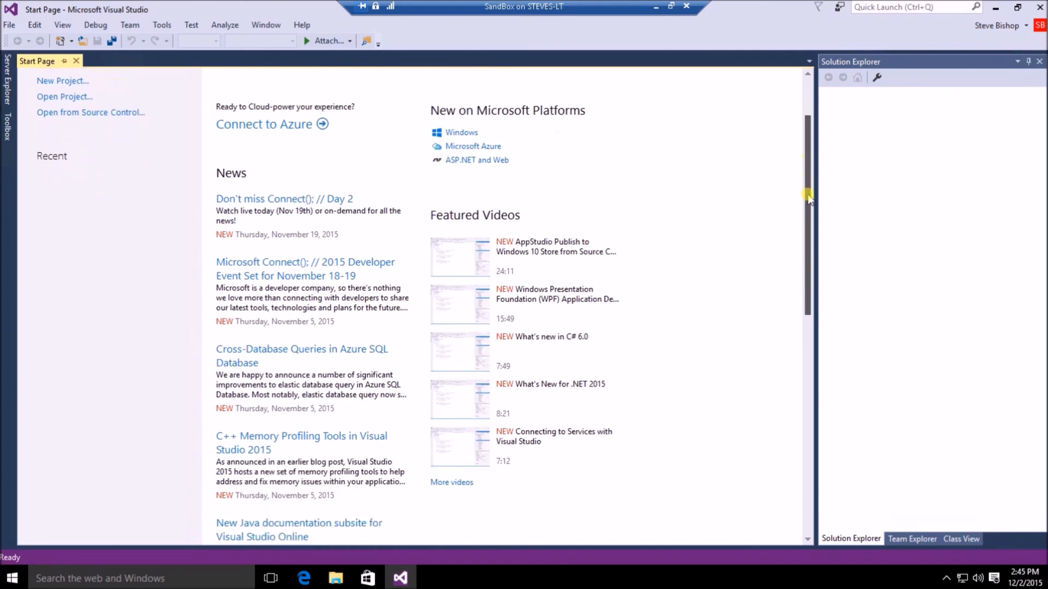
scroll("down", 3)
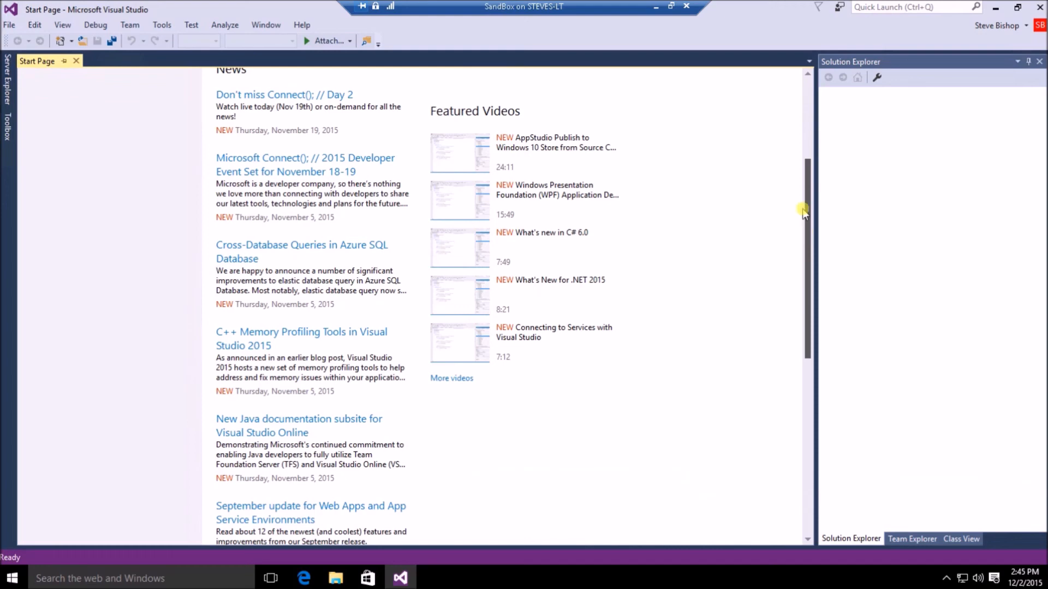
scroll("up", 3)
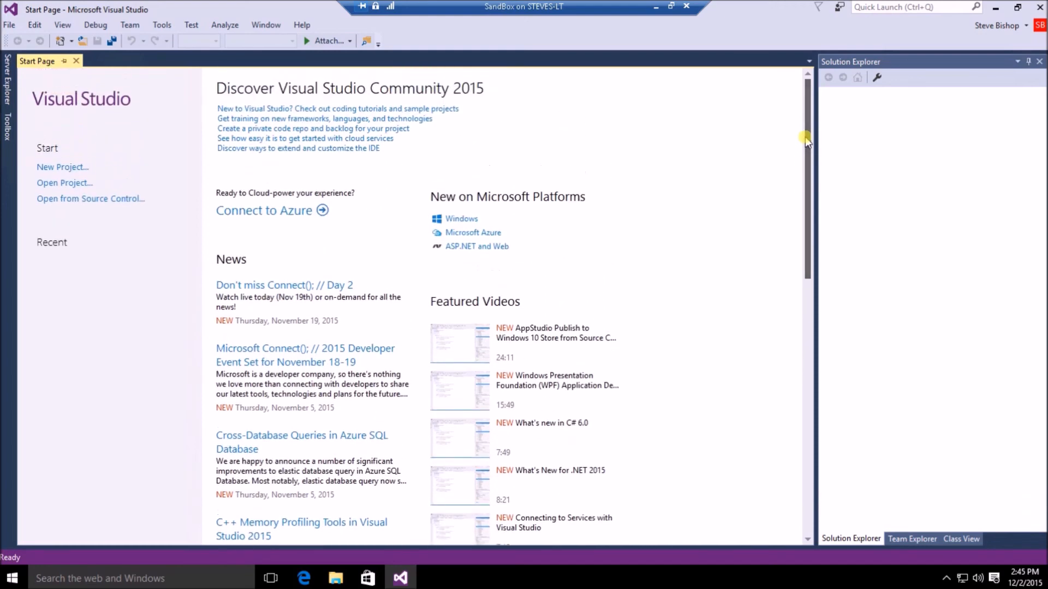